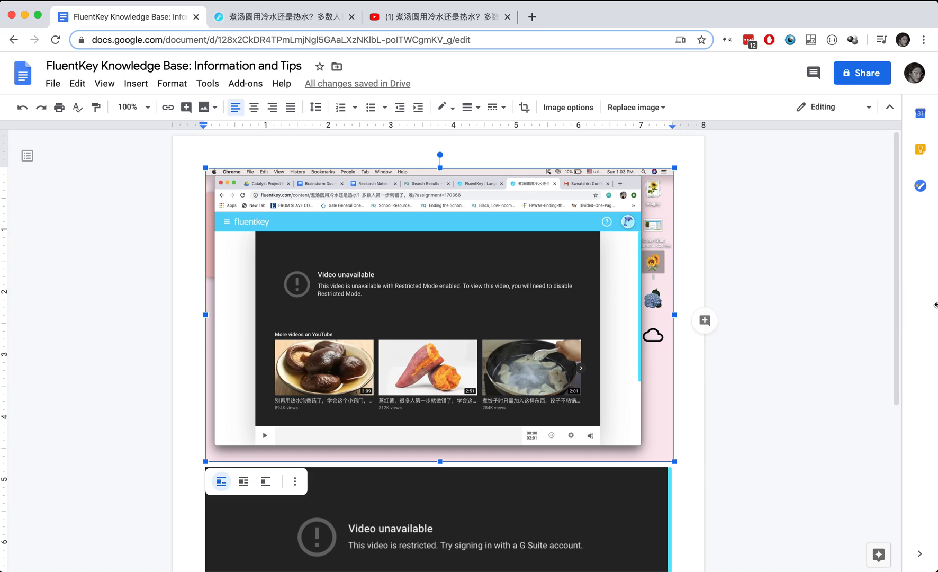
mouse_move(928, 310)
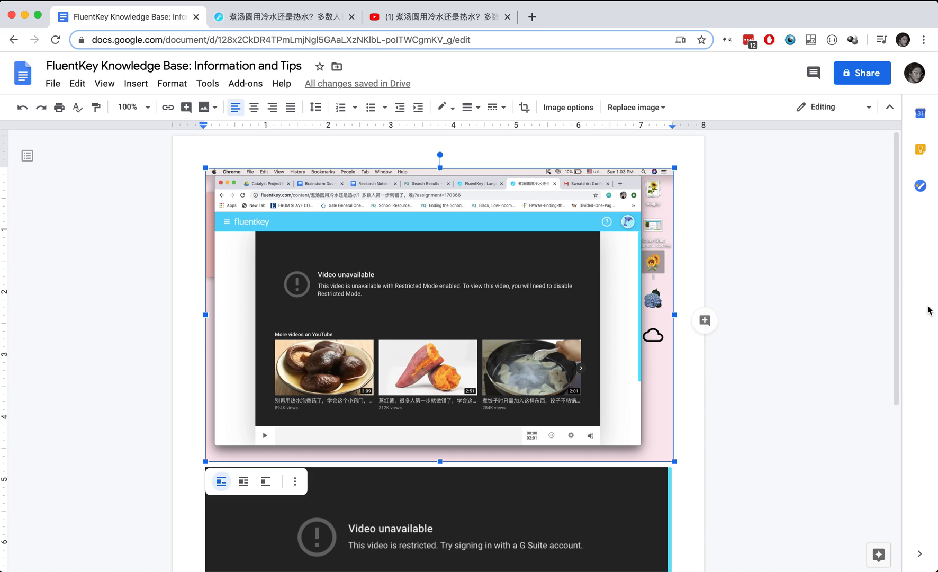
mouse_move(802, 234)
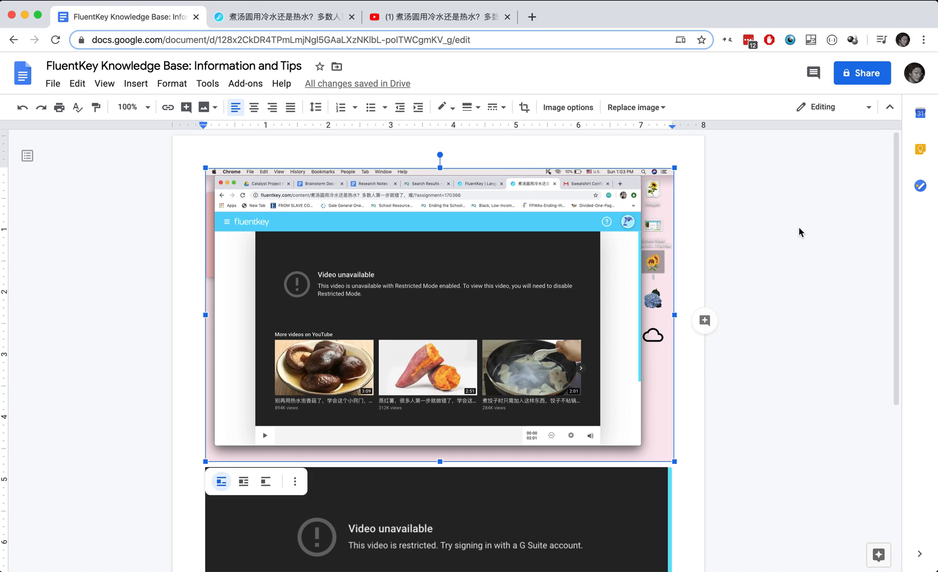
mouse_move(718, 272)
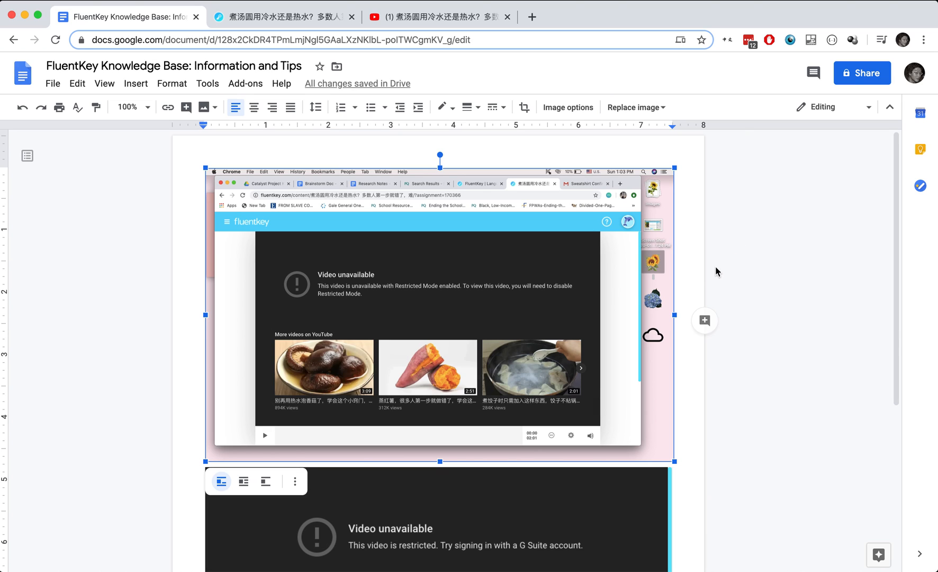
mouse_move(688, 270)
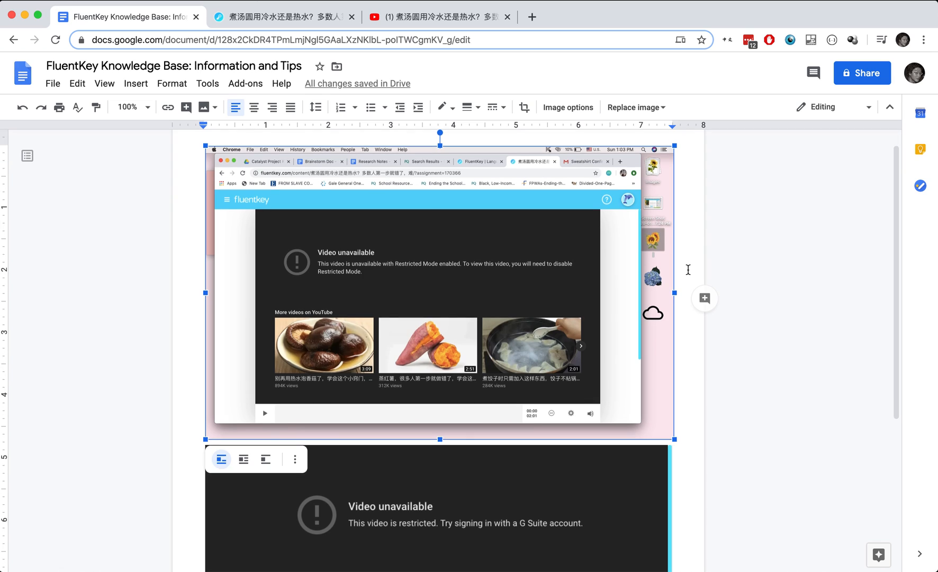
mouse_move(417, 416)
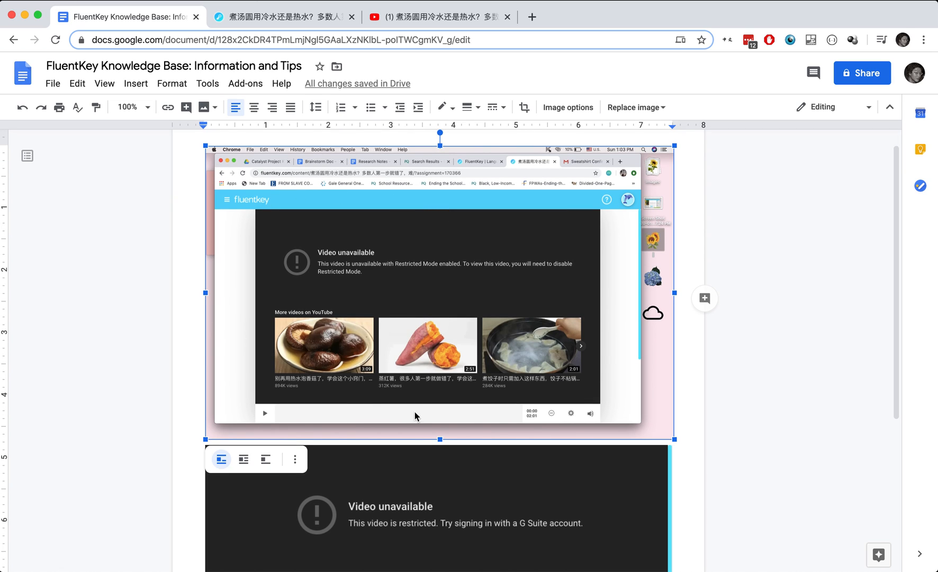
mouse_move(562, 232)
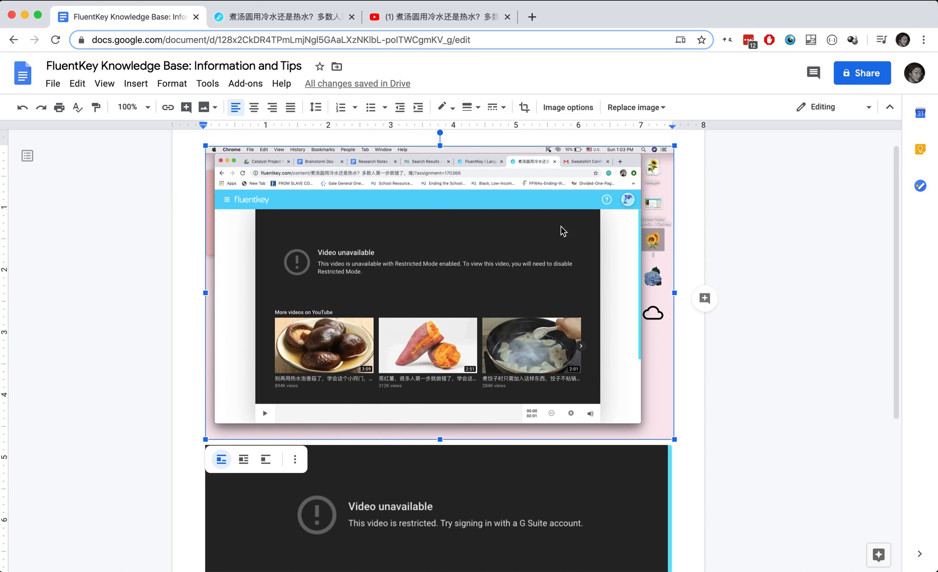
mouse_move(262, 214)
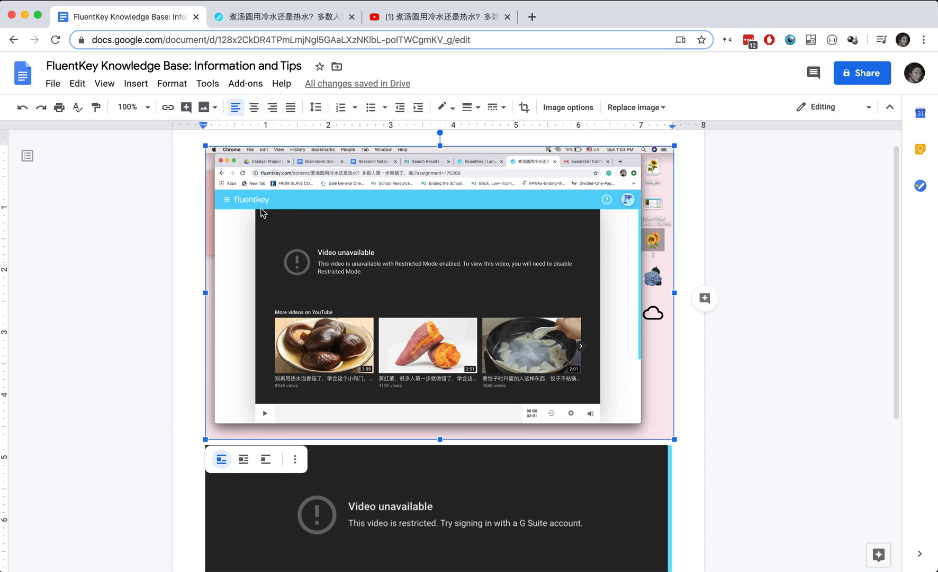
mouse_move(630, 317)
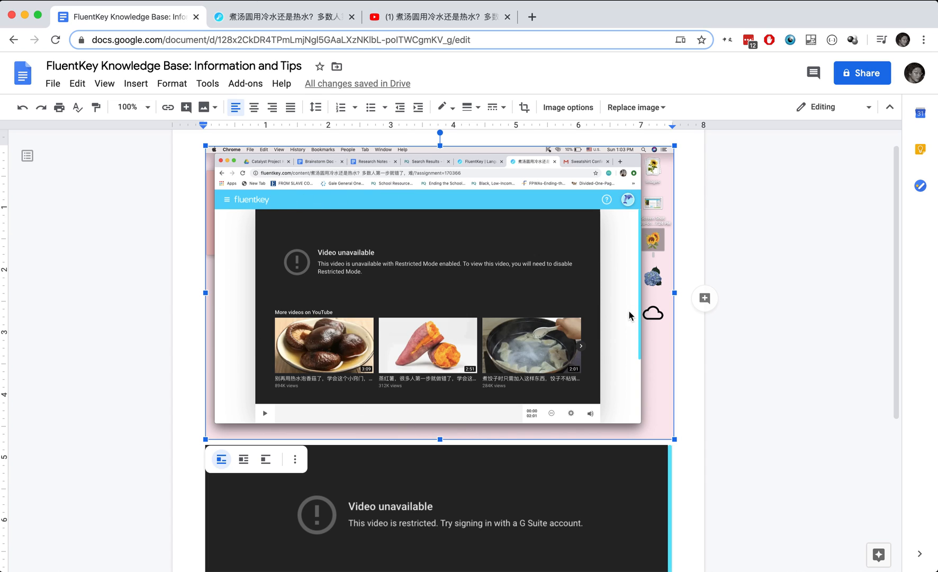
mouse_move(427, 285)
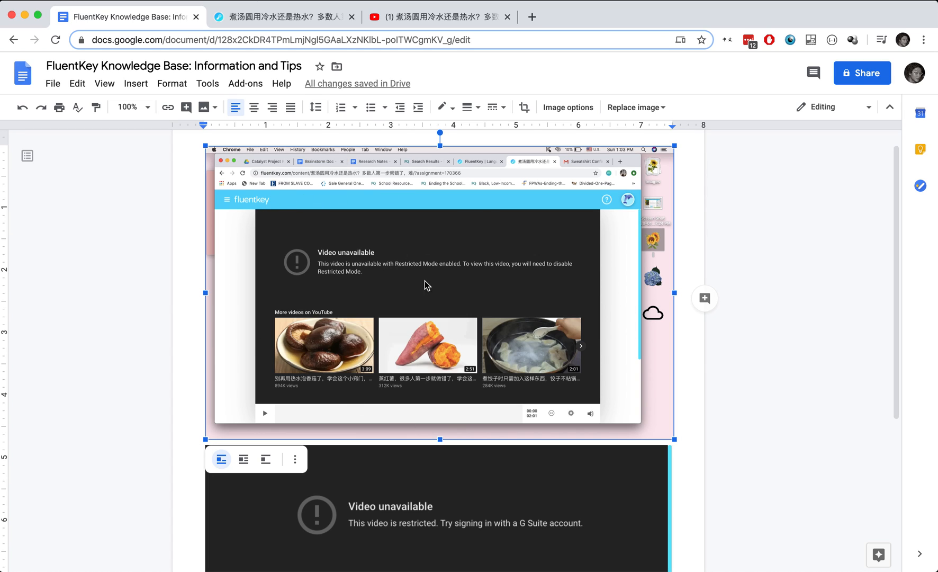
Switch back to the FluentKey page for the Chinese soup video after scrolling the current page.
scroll(down, 3)
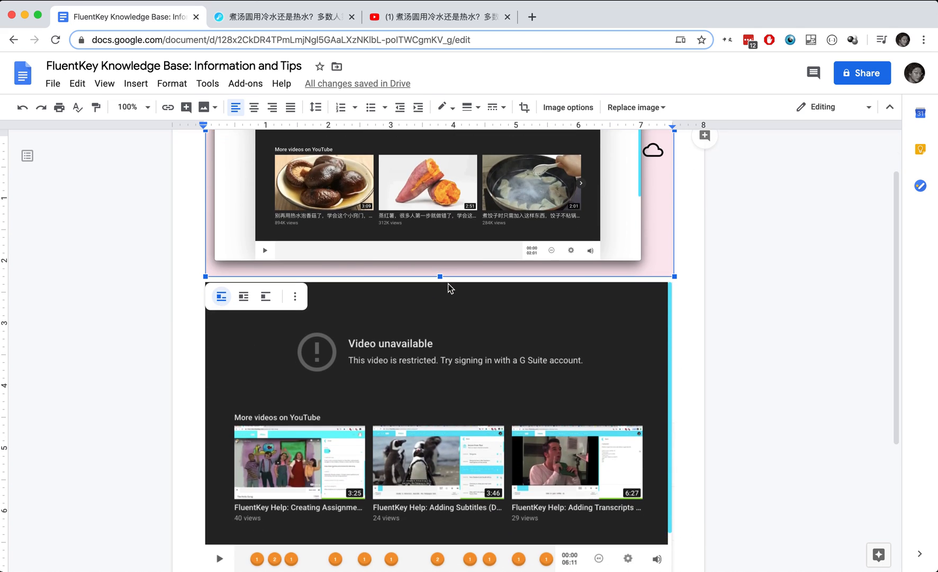
scroll(down, 3)
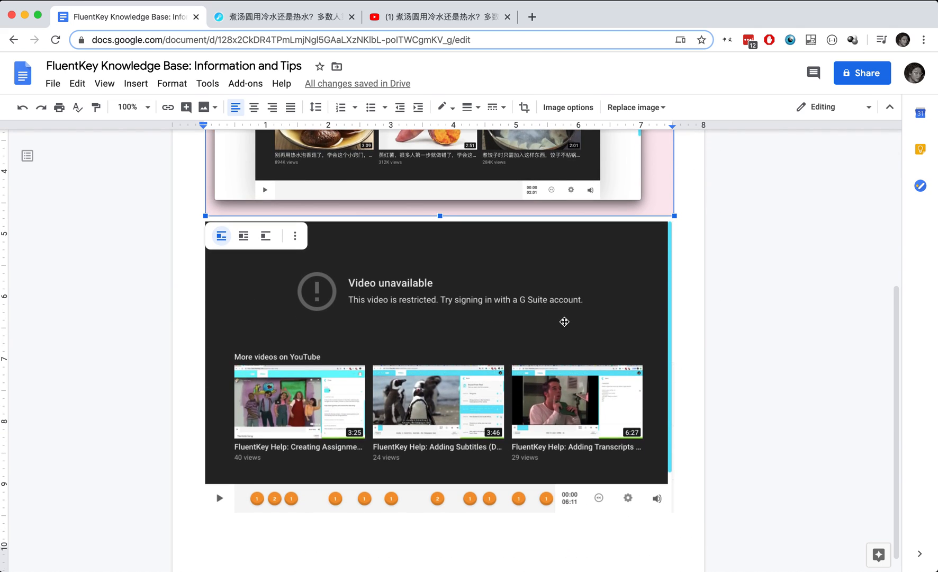
mouse_move(567, 329)
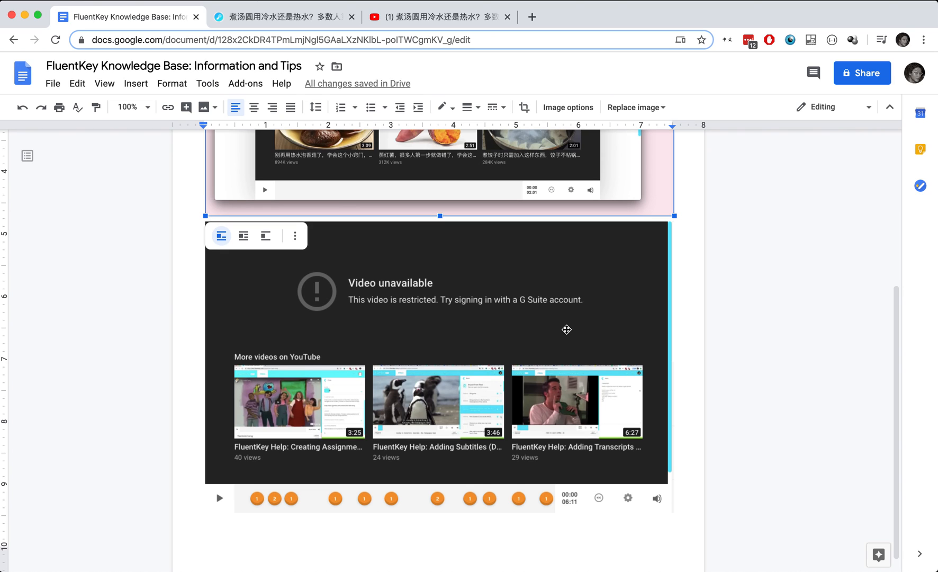
scroll(up, 3)
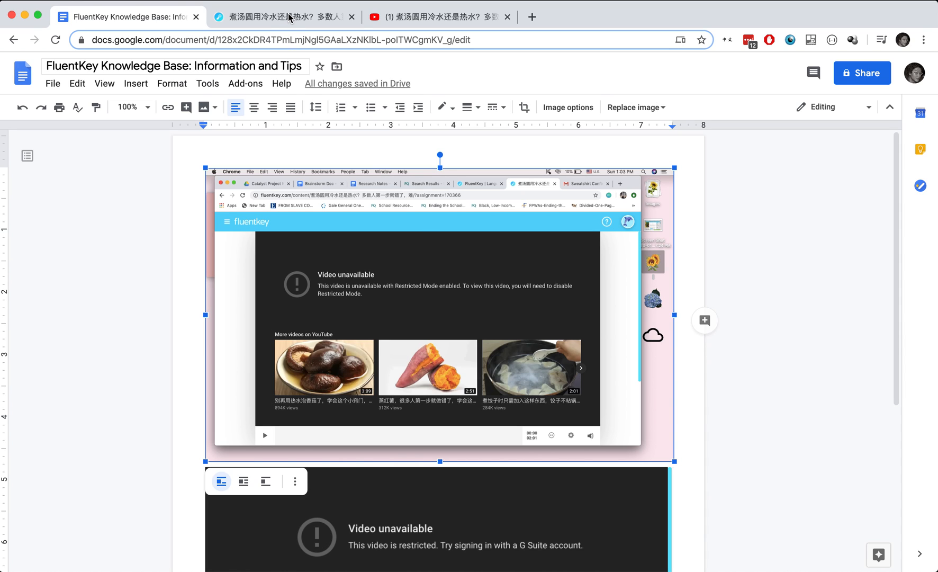
click(281, 16)
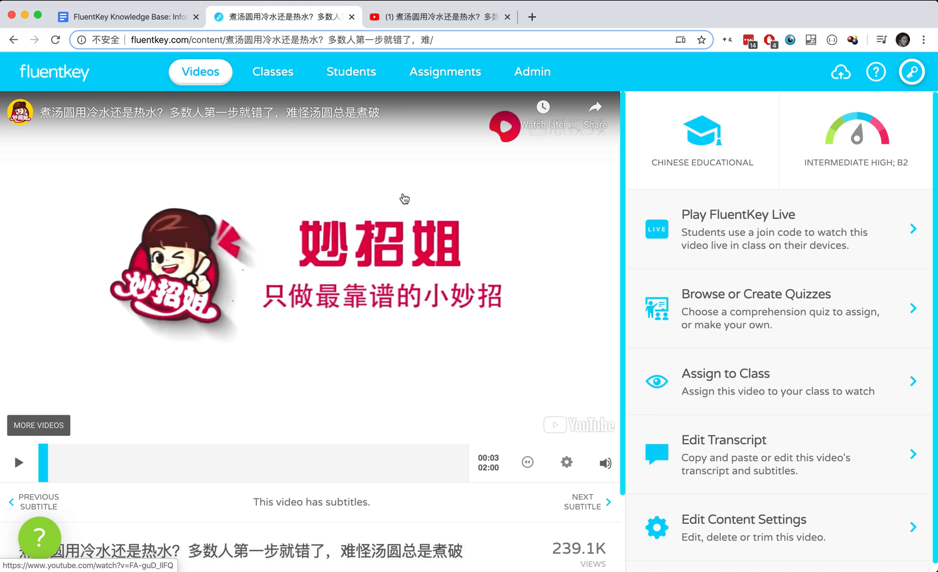
mouse_move(233, 43)
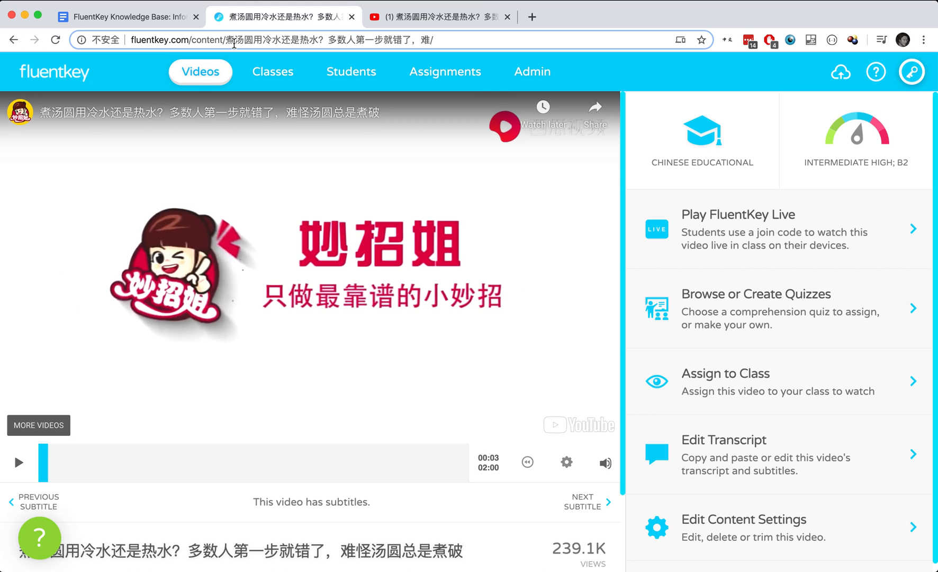
mouse_move(78, 374)
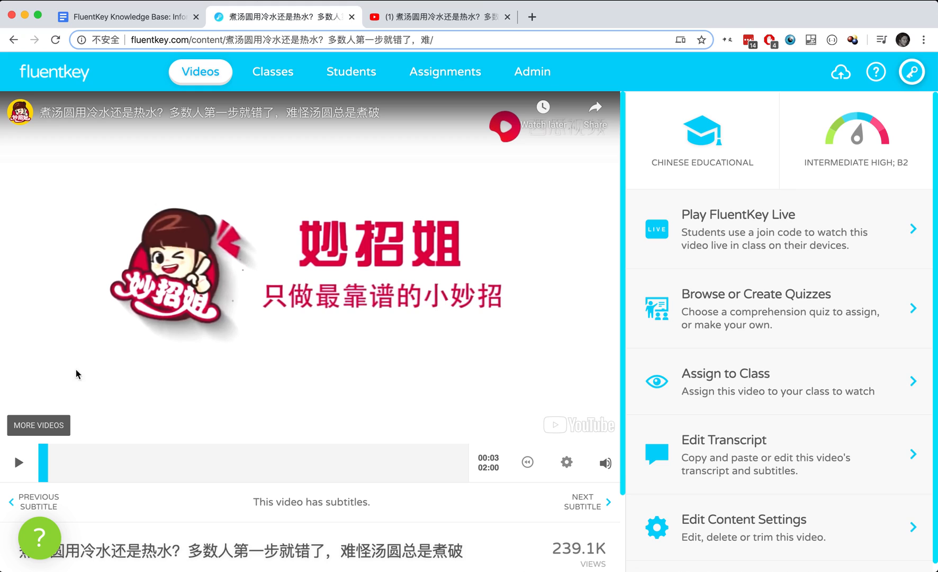
mouse_move(165, 476)
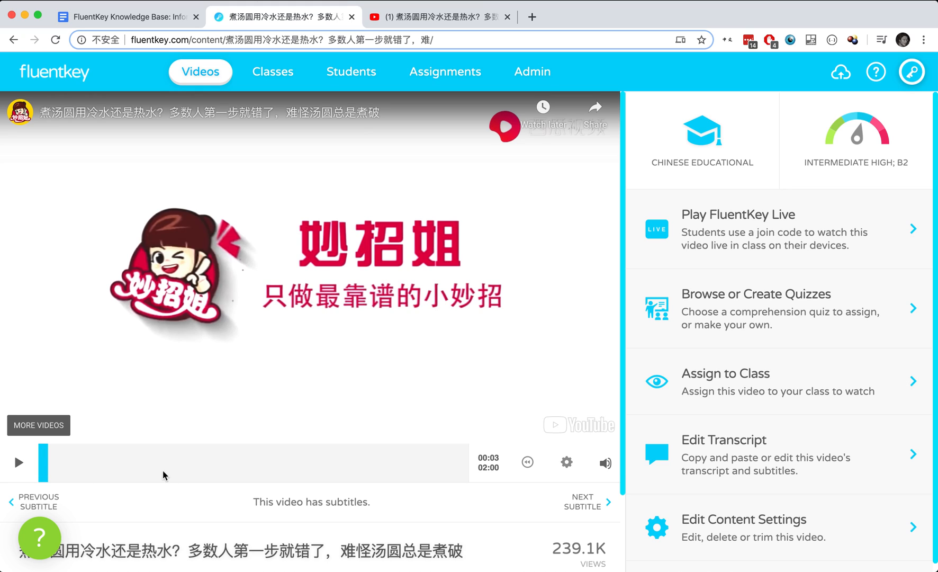
mouse_move(573, 430)
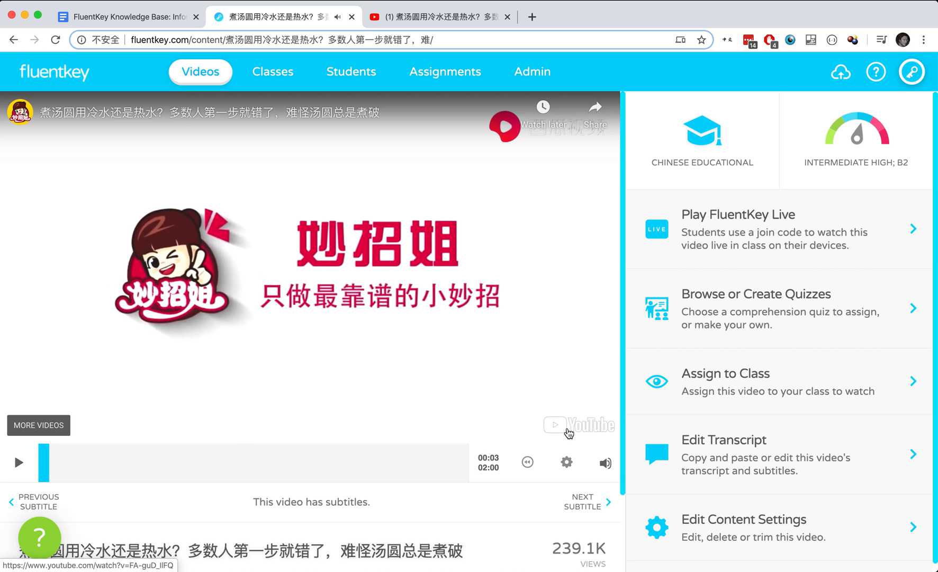
mouse_move(616, 417)
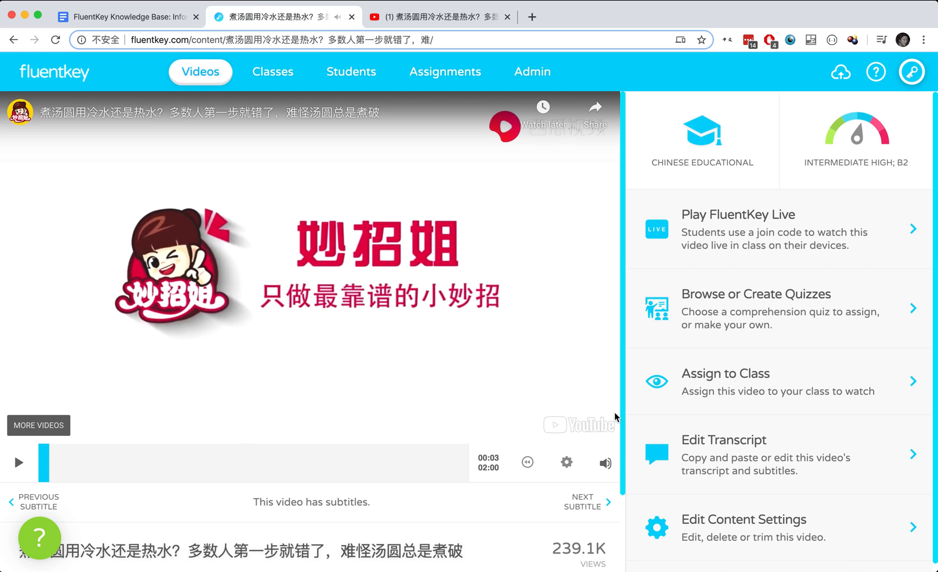
mouse_move(591, 430)
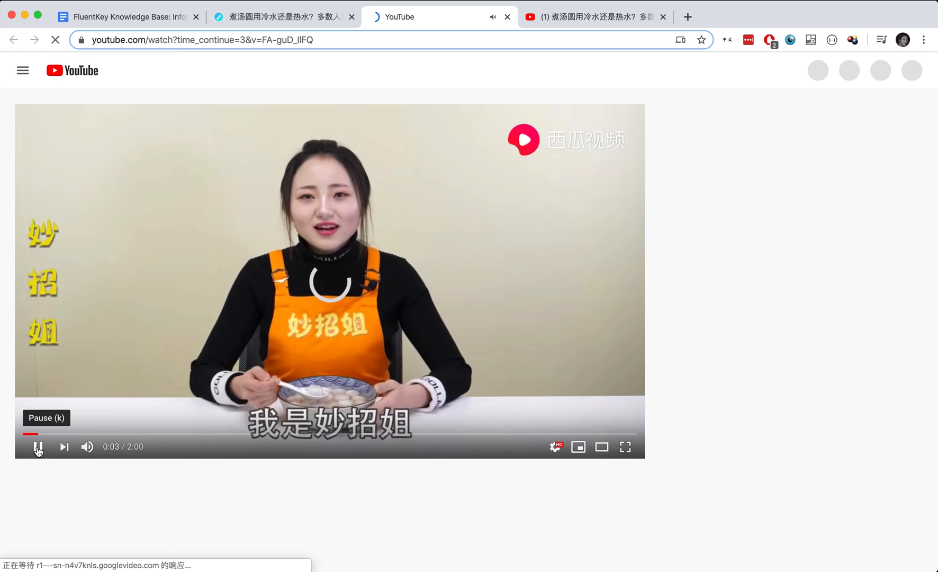
Switch to the signed-in YouTube tab showing the 'Video not approved for headroyce.org' banner.
click(38, 445)
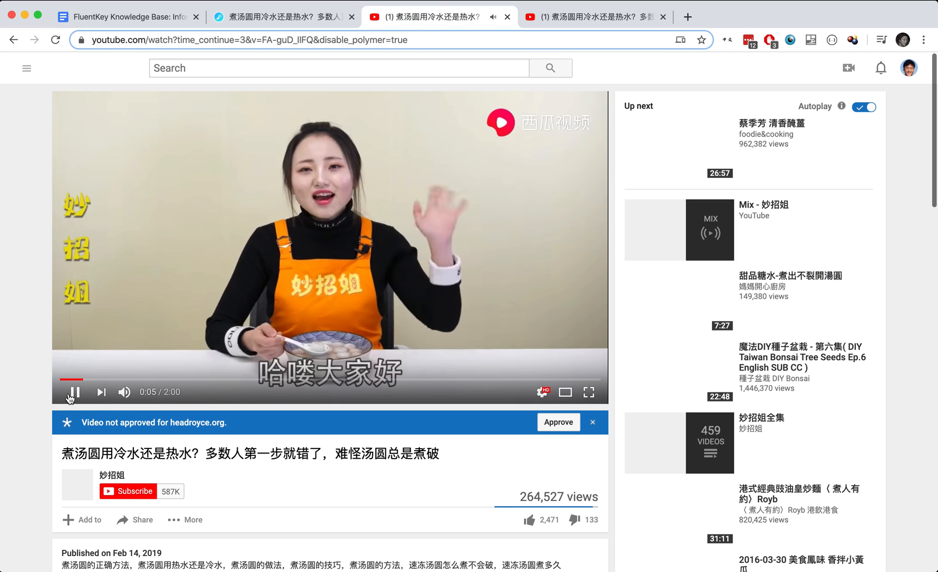
Pause the Chinese soup video at about five seconds.
click(74, 392)
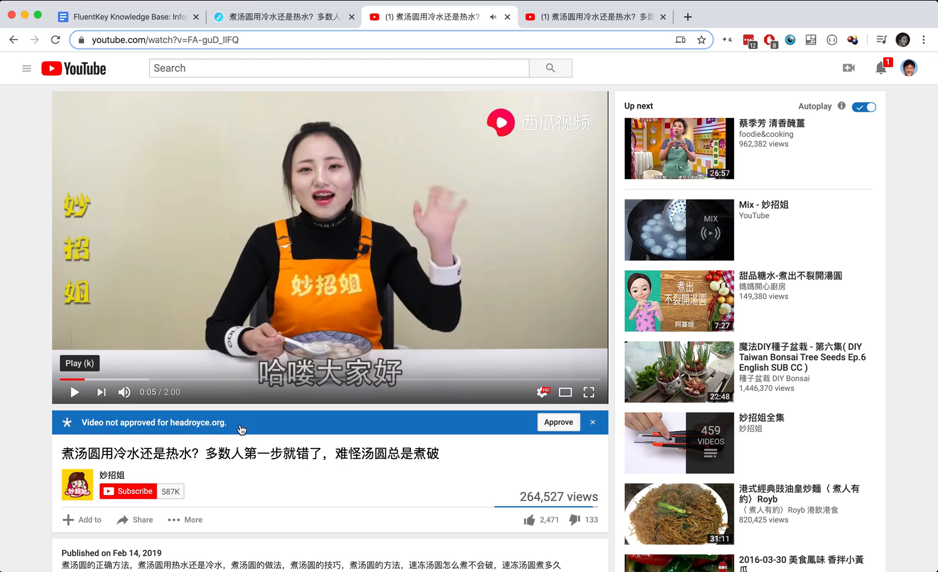
mouse_move(22, 425)
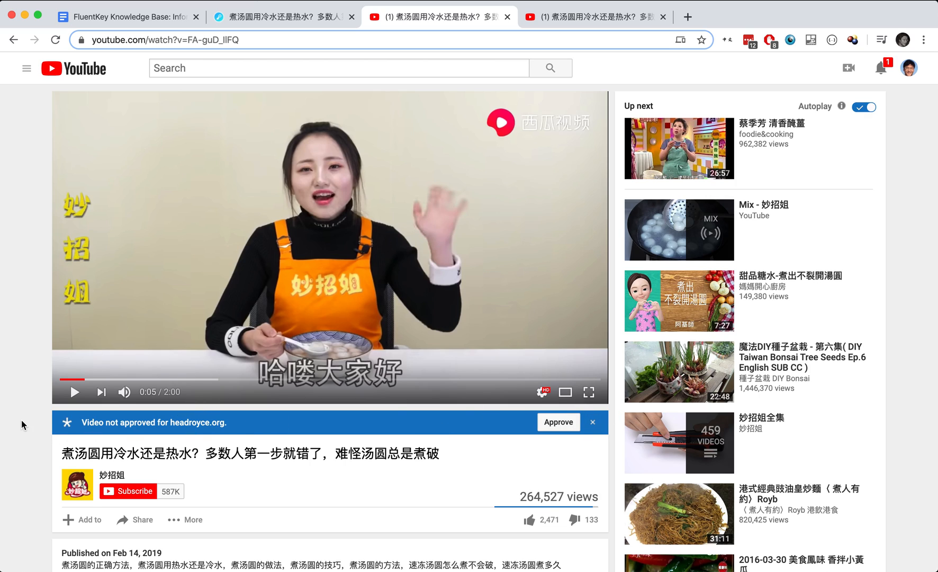
mouse_move(507, 458)
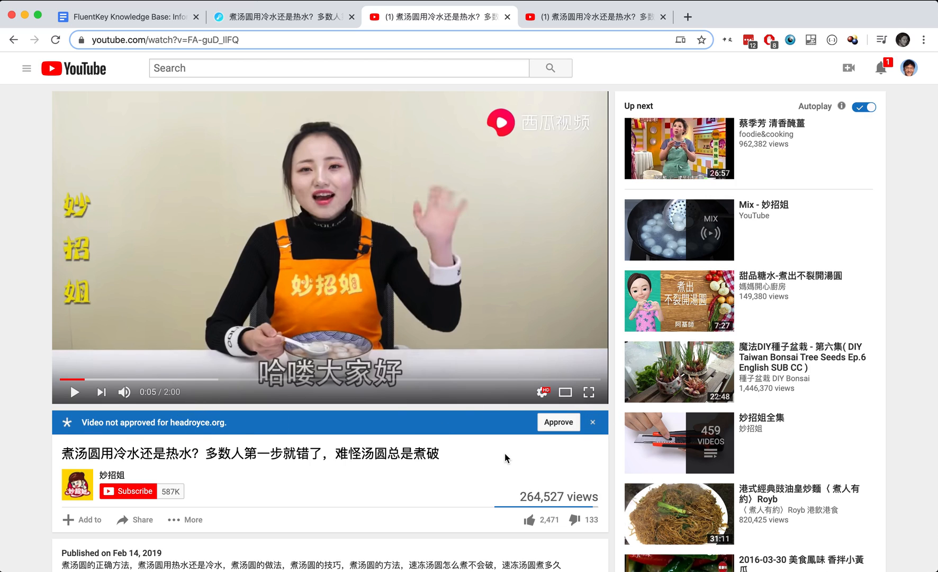
mouse_move(155, 383)
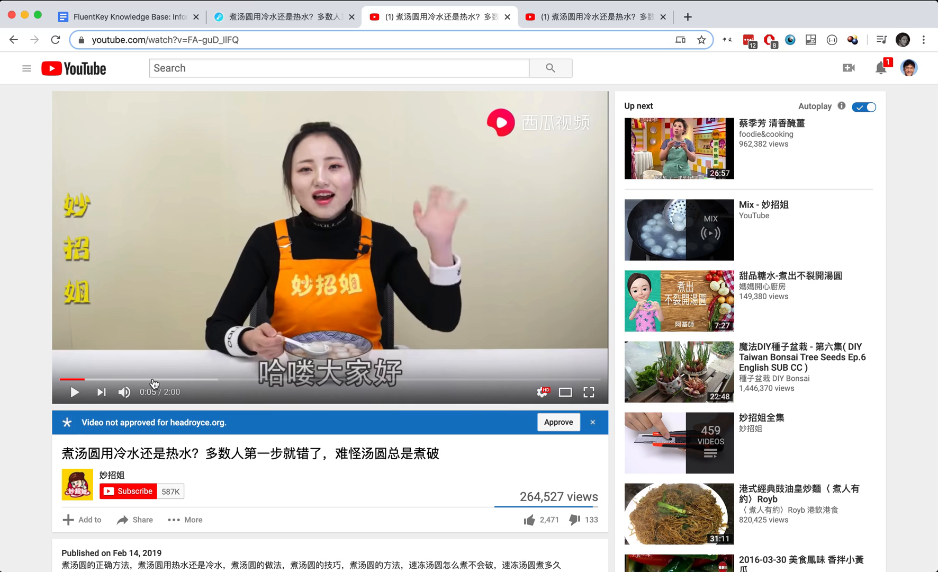
mouse_move(152, 379)
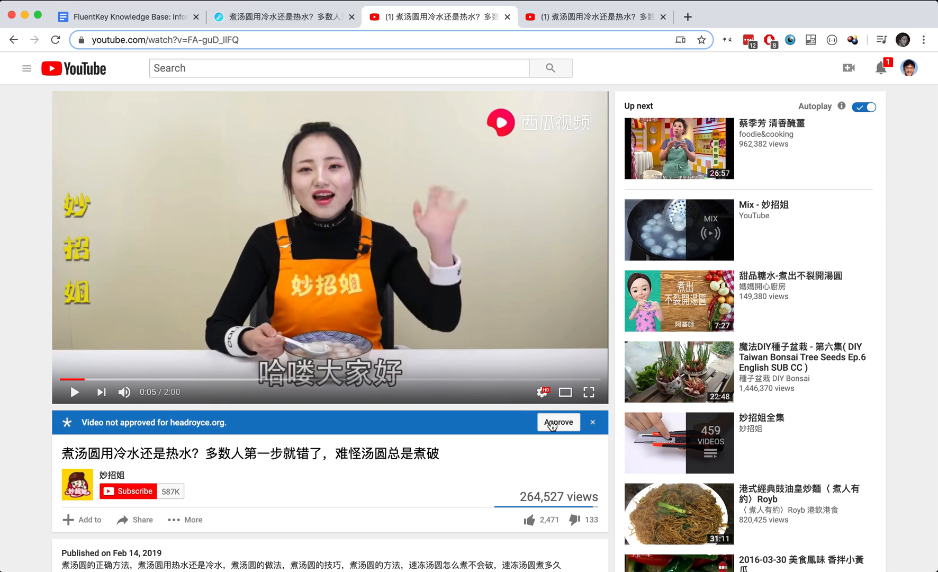
Approve the video so the banner reads 'Video approved for headroyce.org'.
click(558, 421)
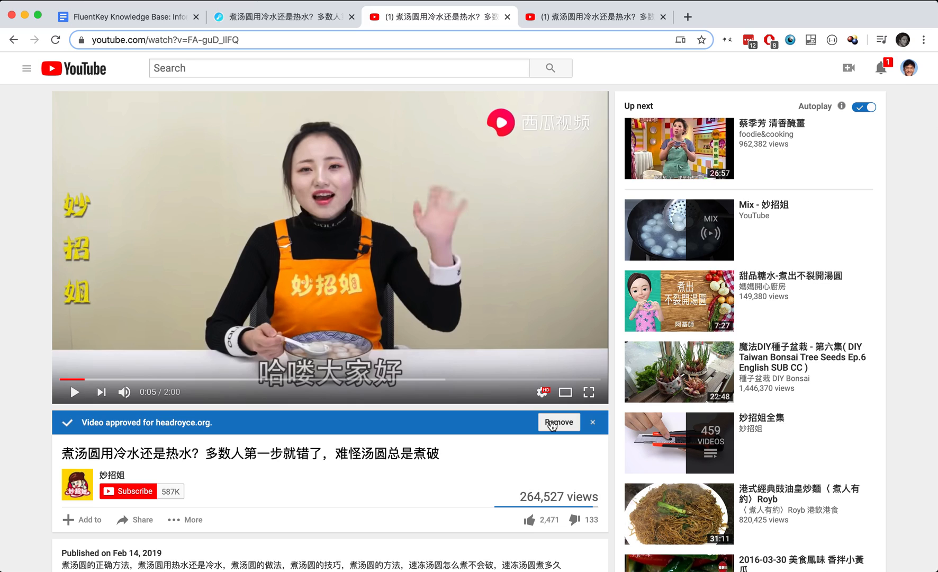
mouse_move(293, 127)
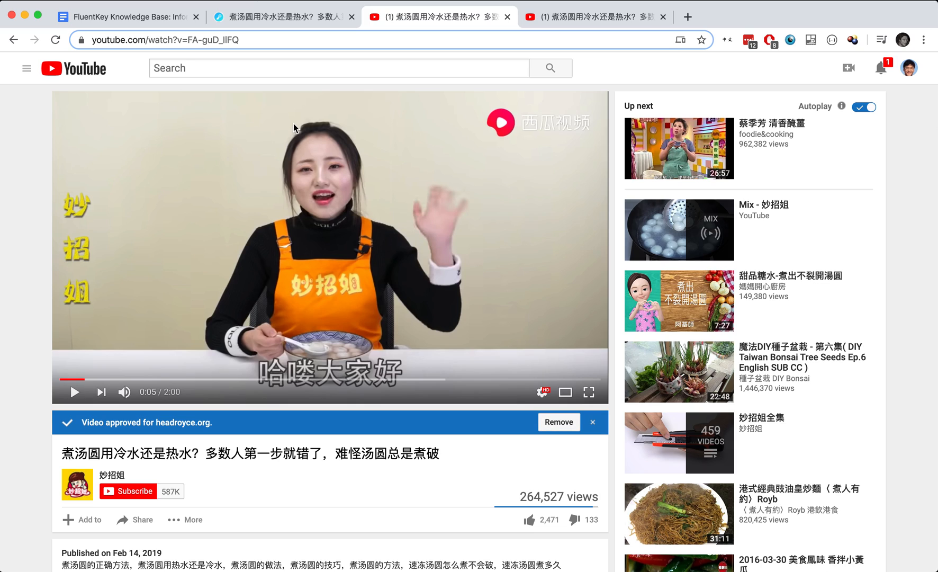